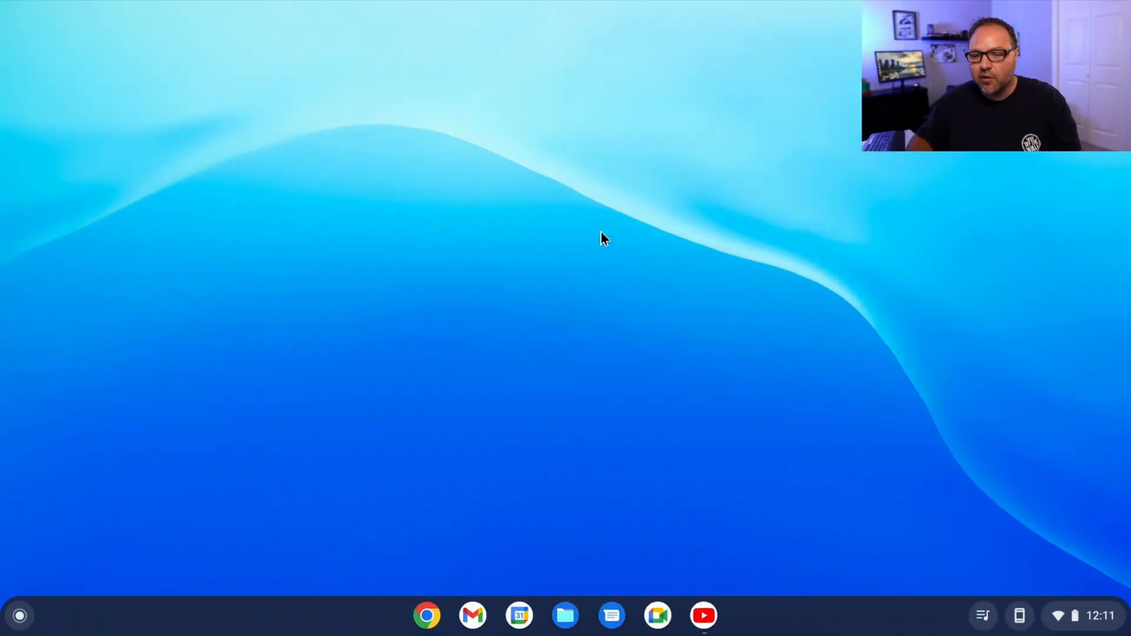
mouse_move(581, 324)
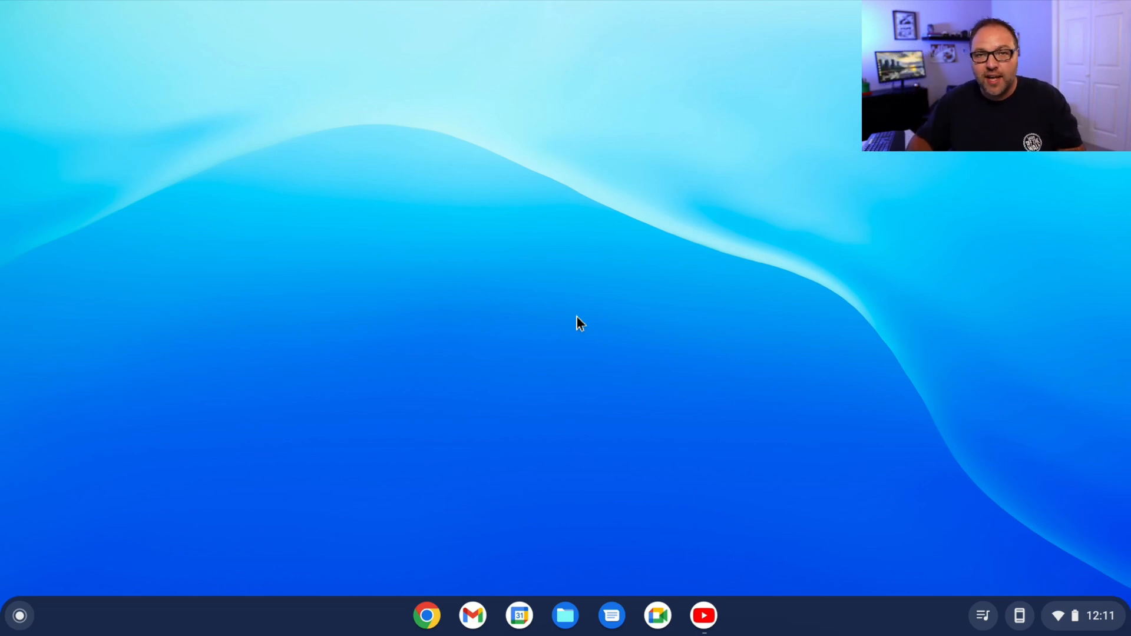
mouse_move(582, 340)
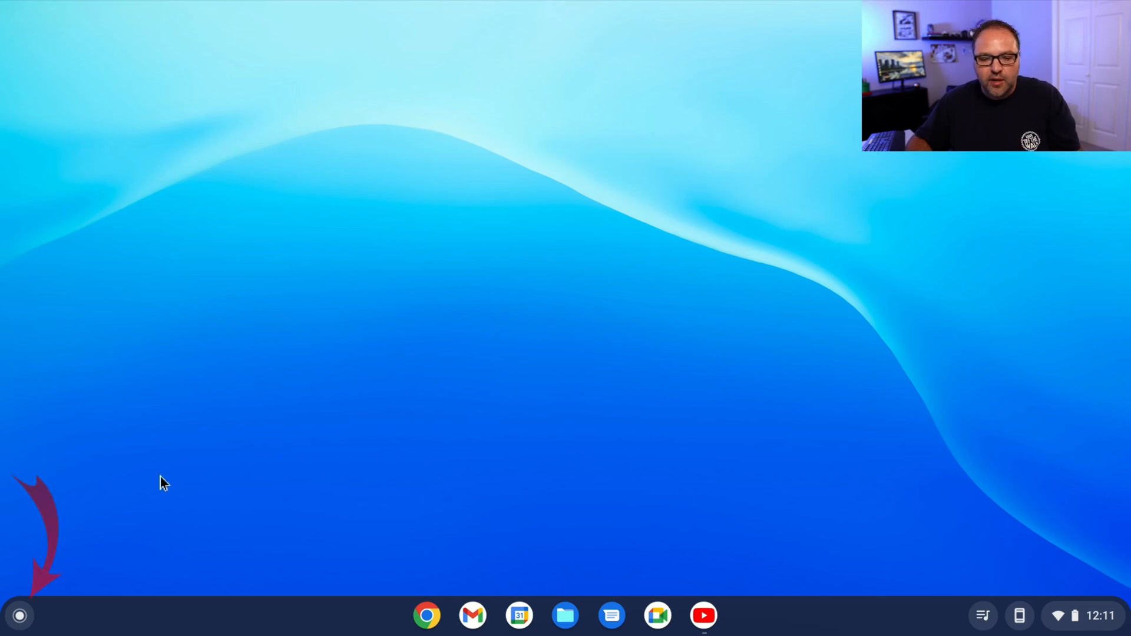
mouse_move(19, 621)
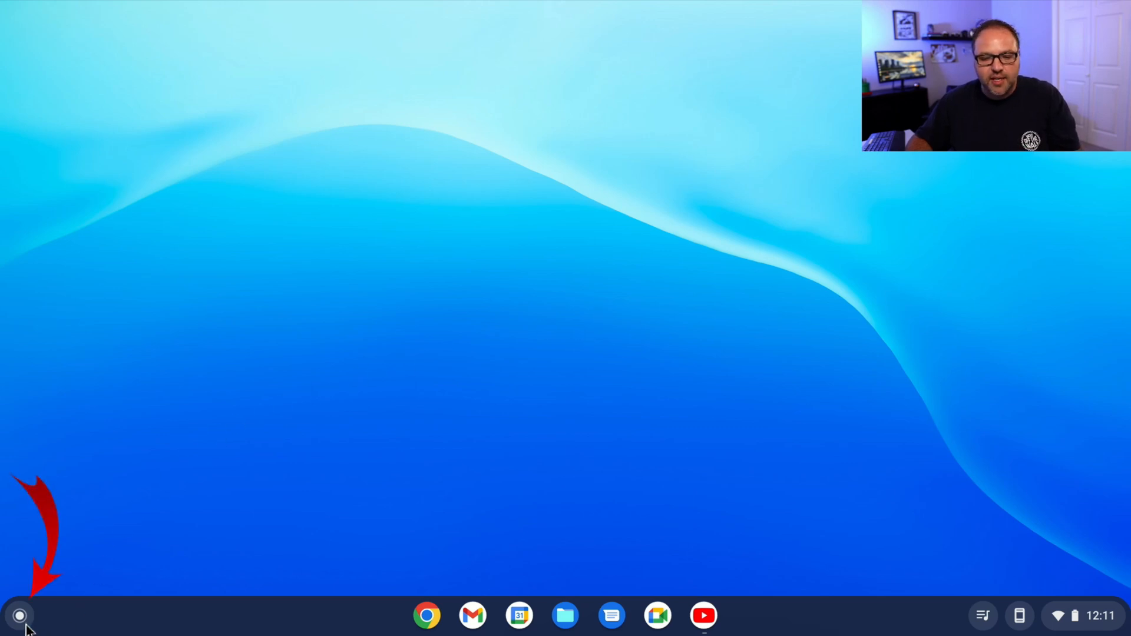
mouse_move(18, 615)
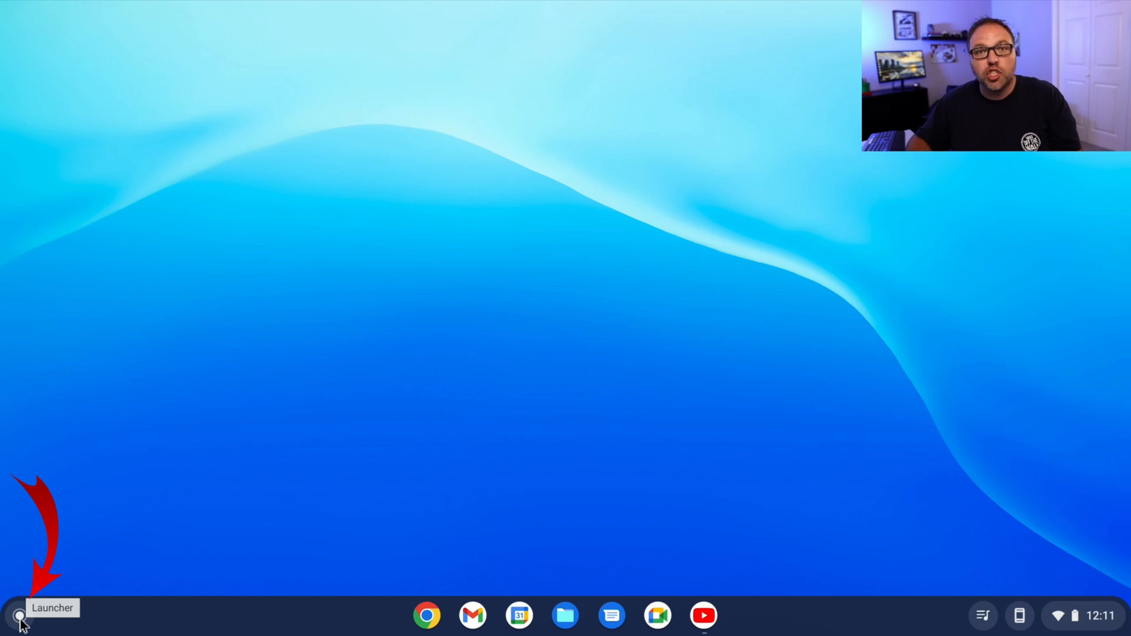
Browse the installed apps in the launcher, then open Quick Settings from the clock.
click(19, 615)
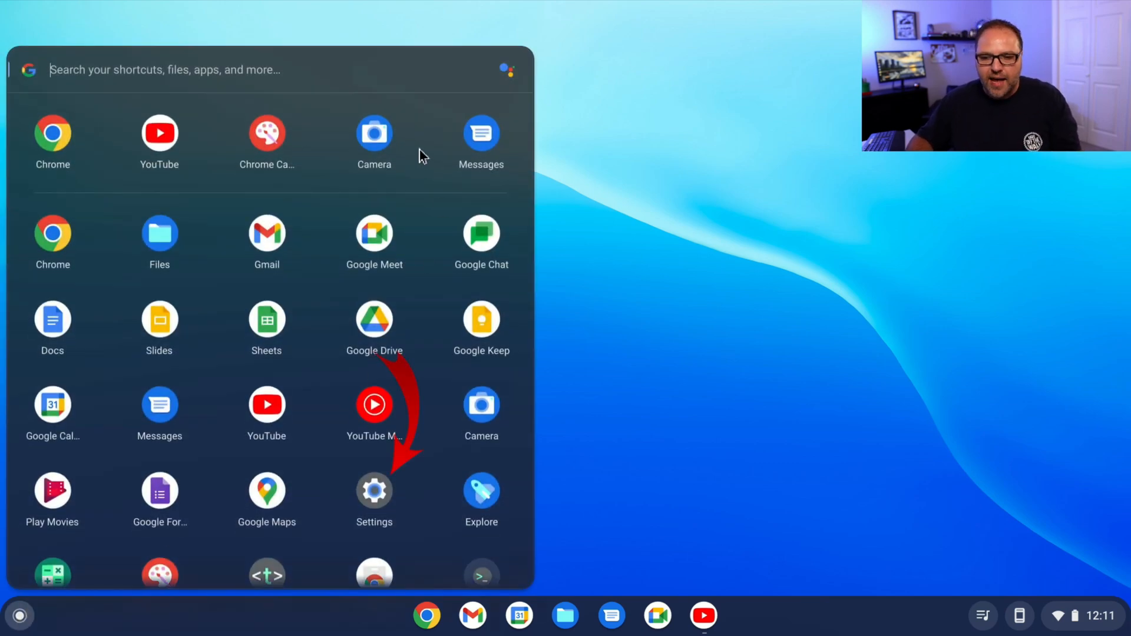
mouse_move(390, 512)
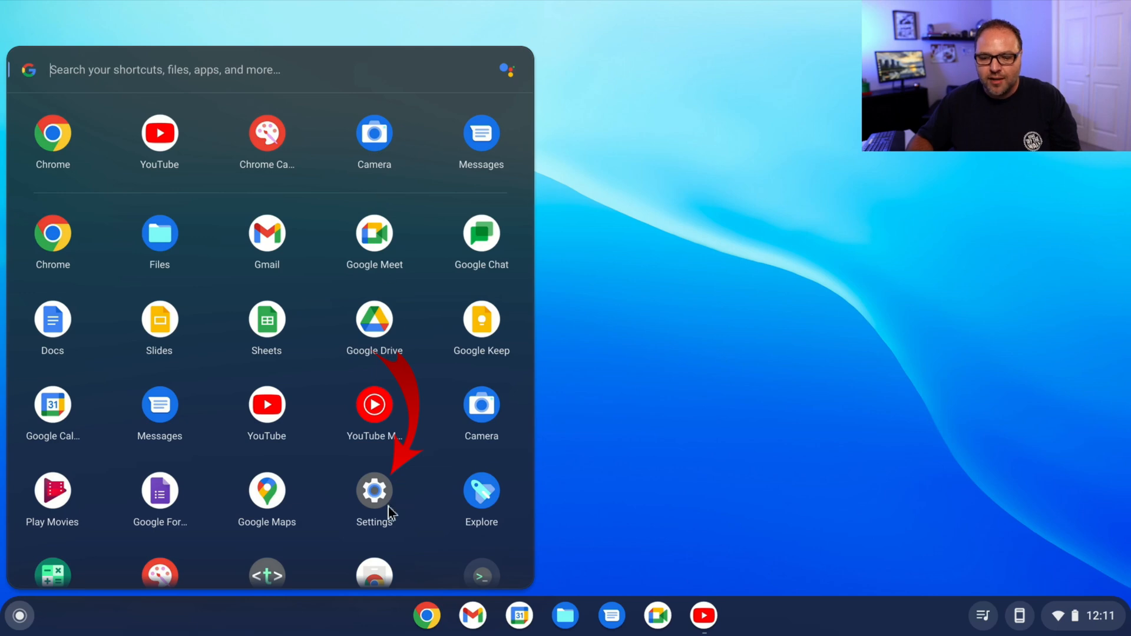
mouse_move(373, 501)
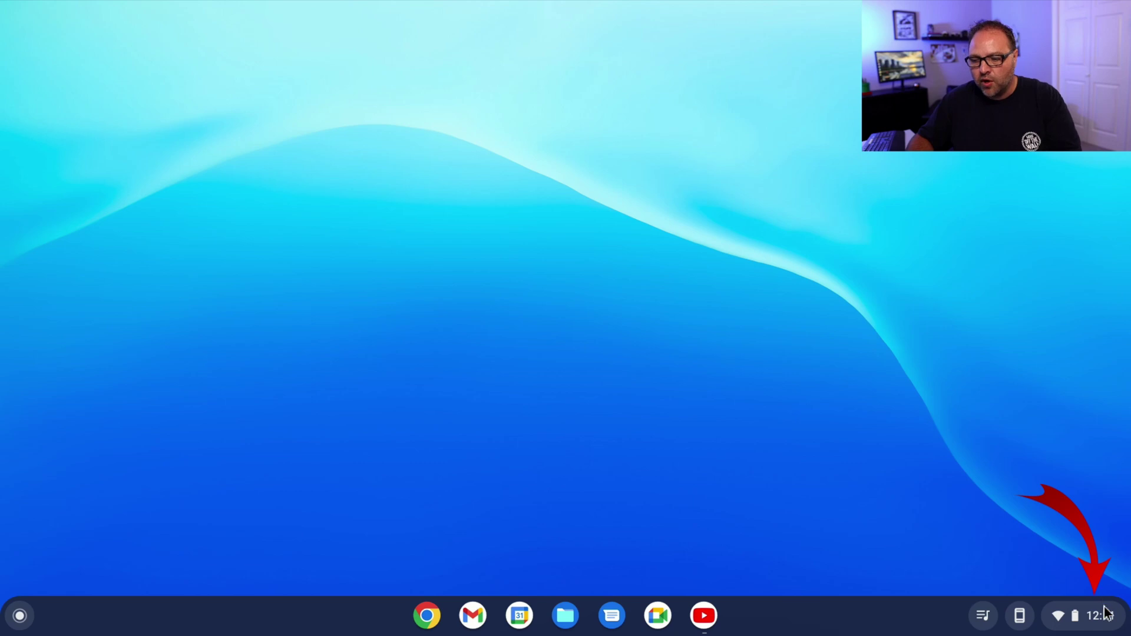
click(1083, 615)
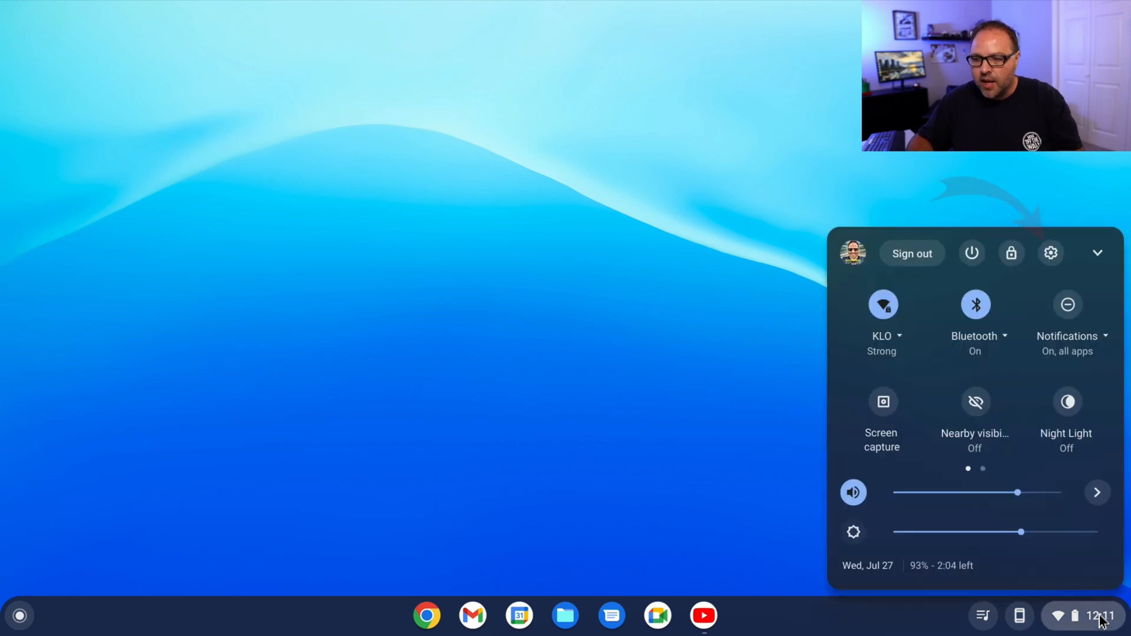
mouse_move(1054, 263)
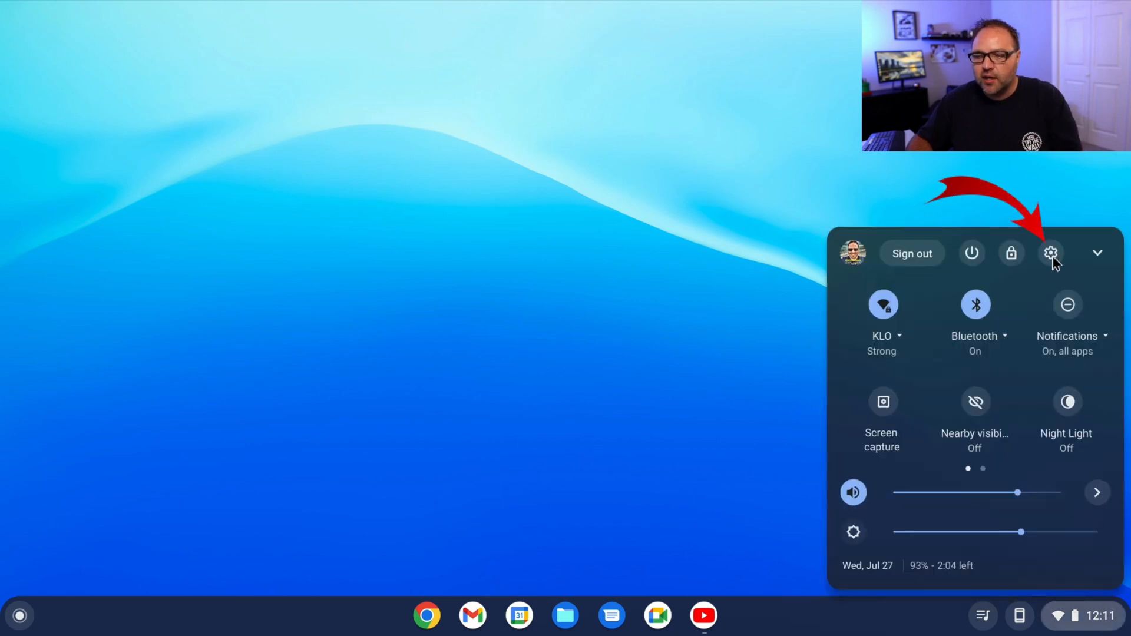
mouse_move(1050, 253)
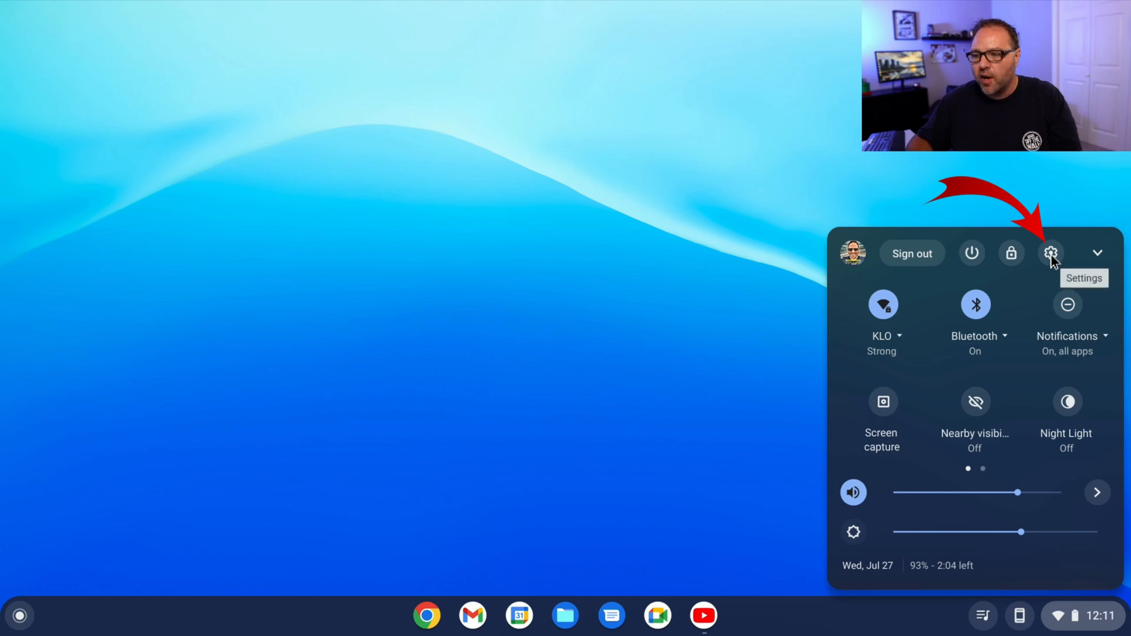
Open Settings from Quick Settings and toggle Bluetooth off and back on.
click(1051, 254)
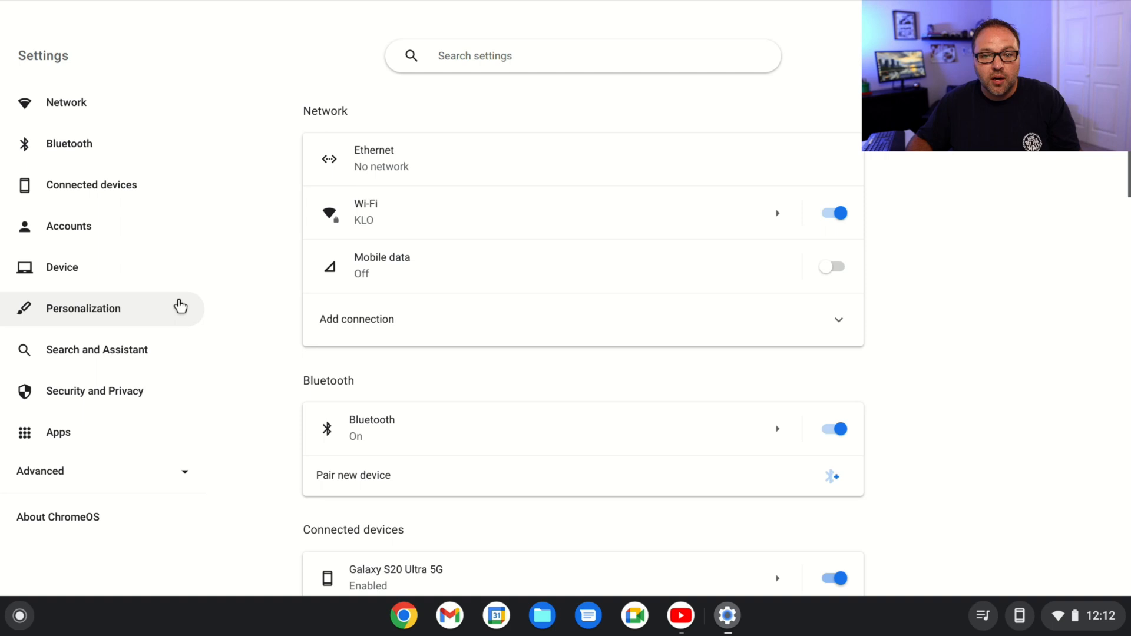
mouse_move(206, 300)
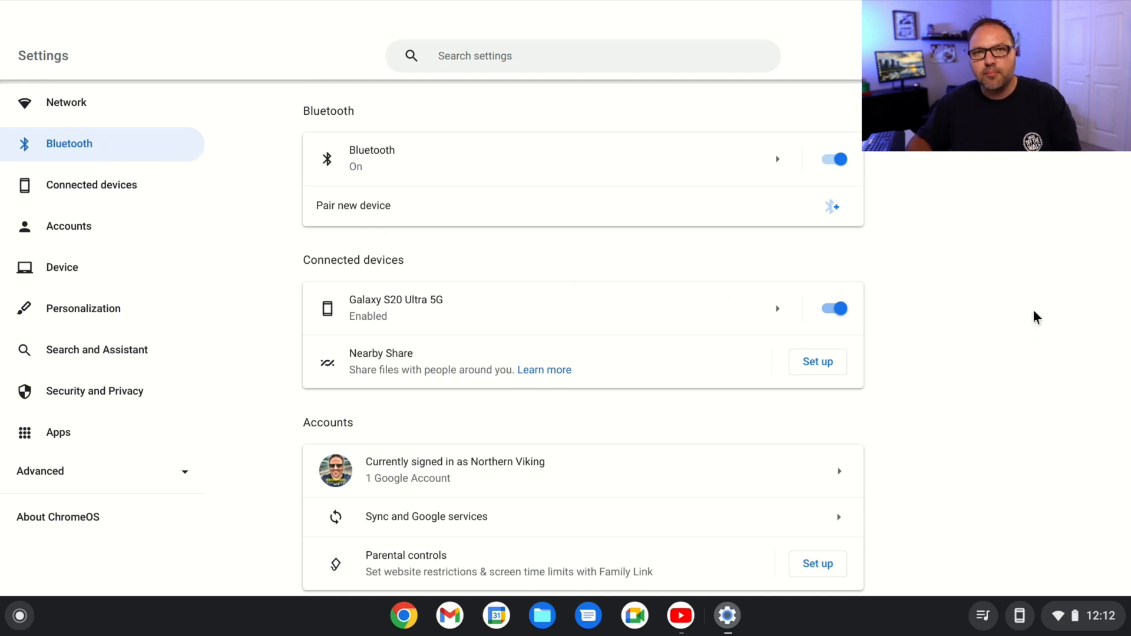
mouse_move(1047, 299)
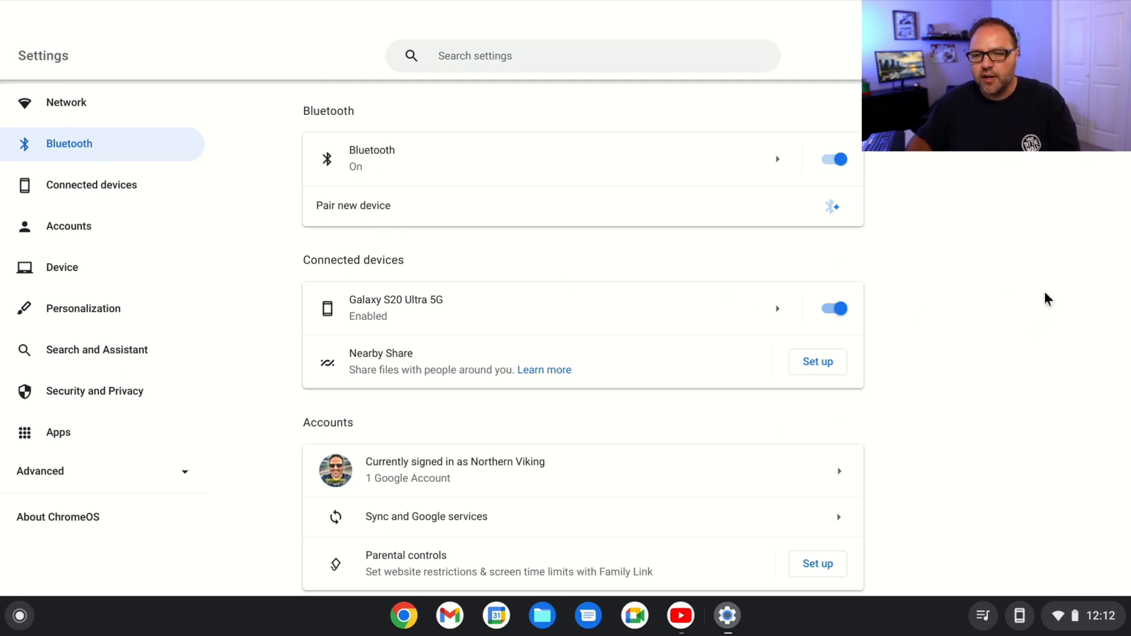
mouse_move(480, 189)
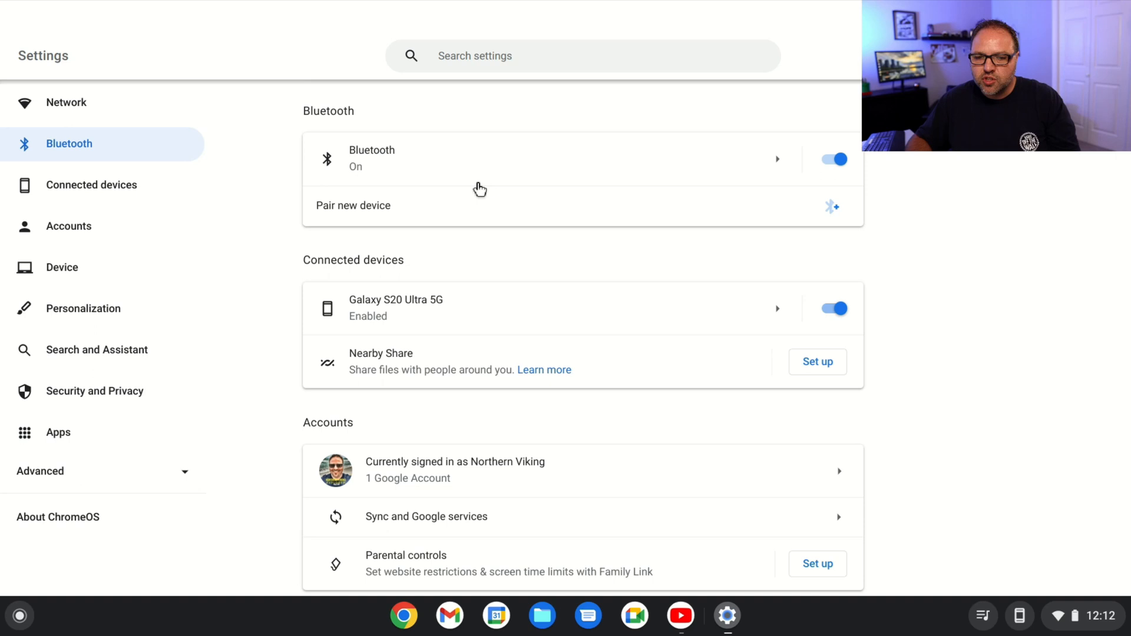
mouse_move(329, 171)
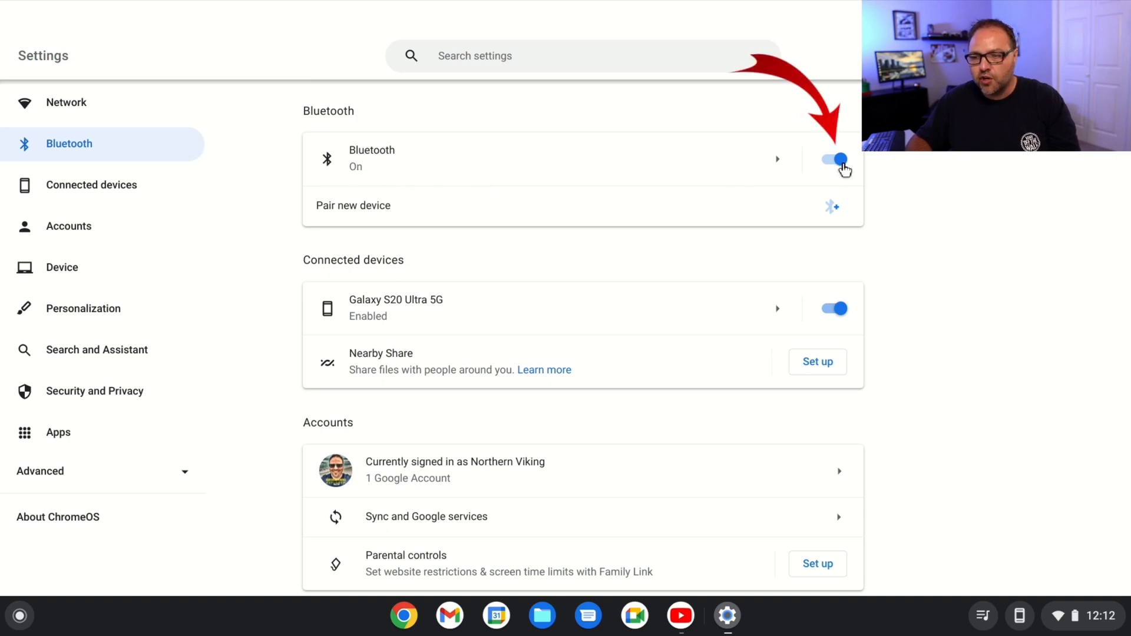
click(836, 160)
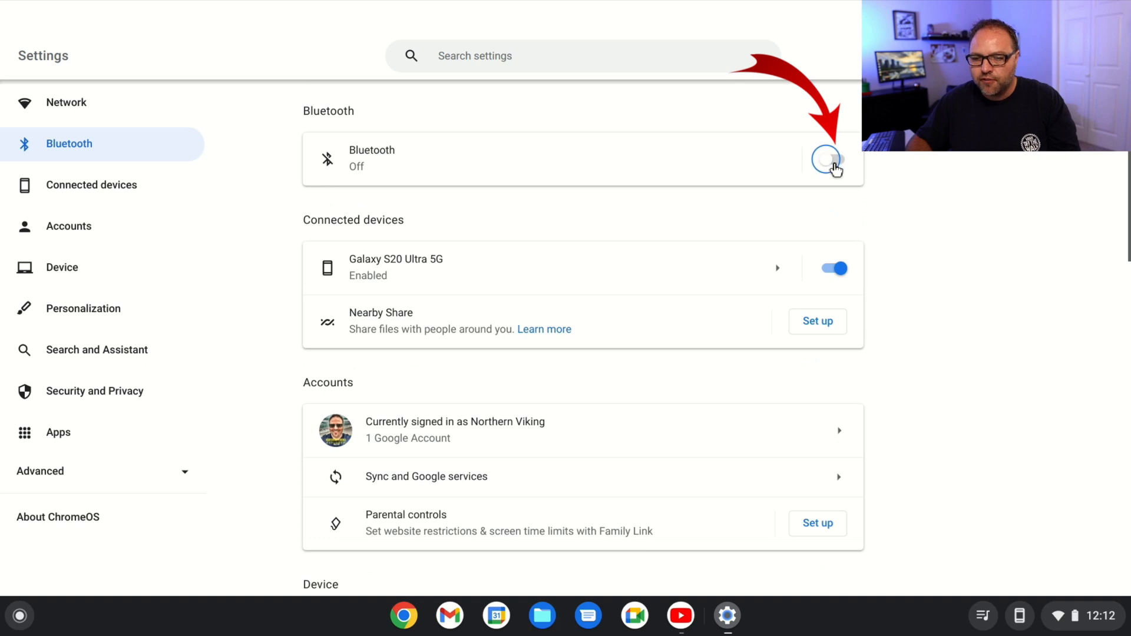
click(829, 159)
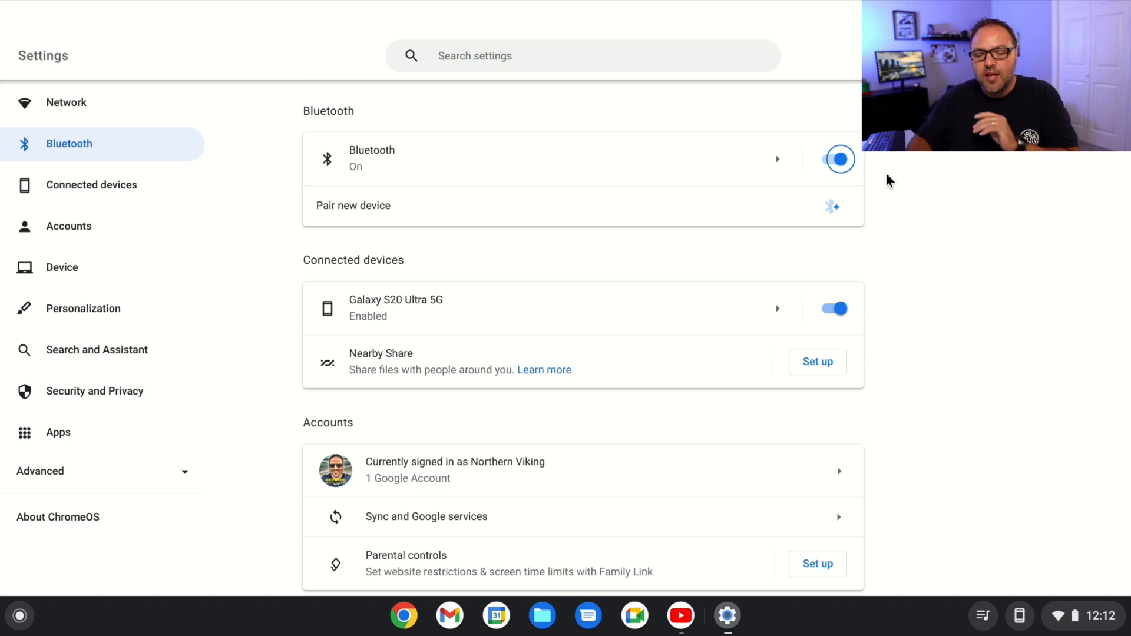
mouse_move(907, 193)
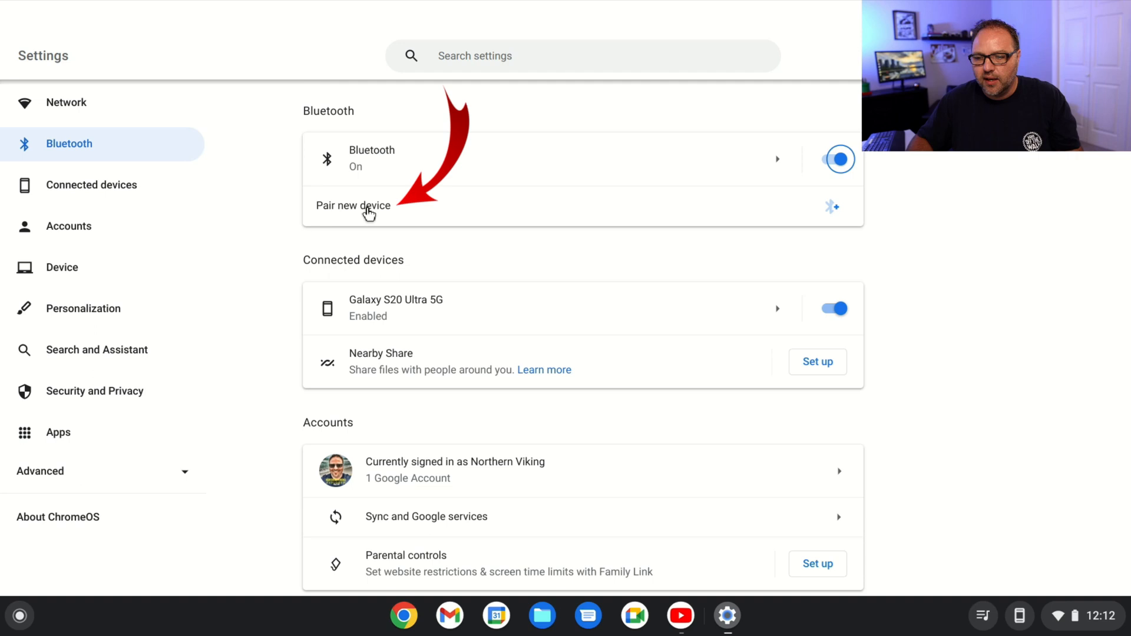
Open Pair new device and wait for WH-XB900N among available devices.
click(354, 206)
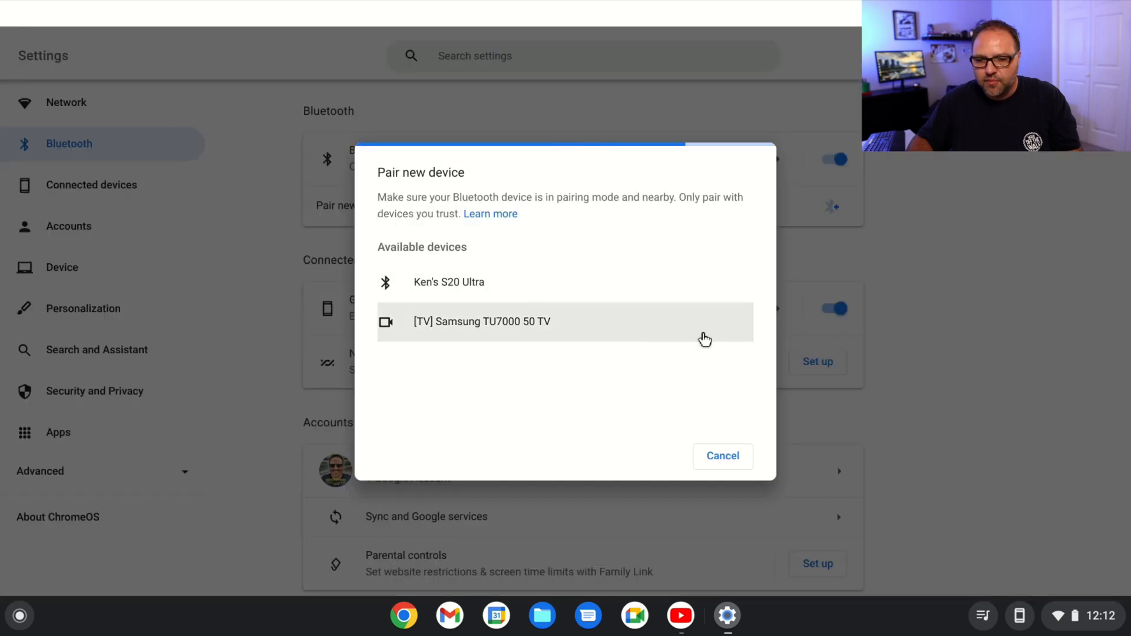
mouse_move(794, 346)
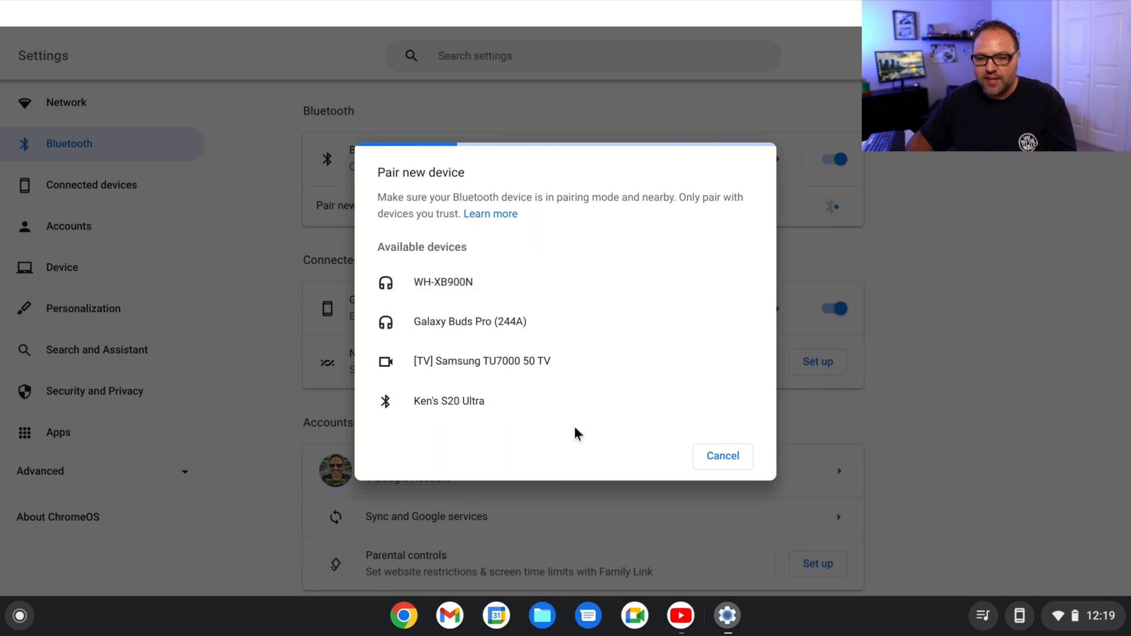
mouse_move(489, 288)
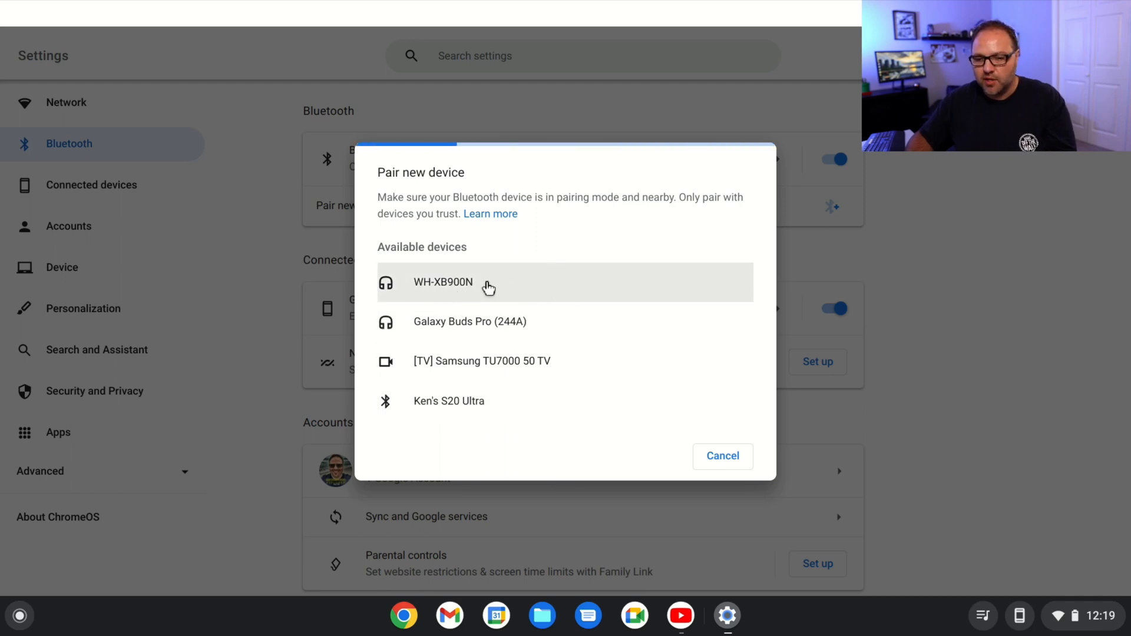
mouse_move(469, 330)
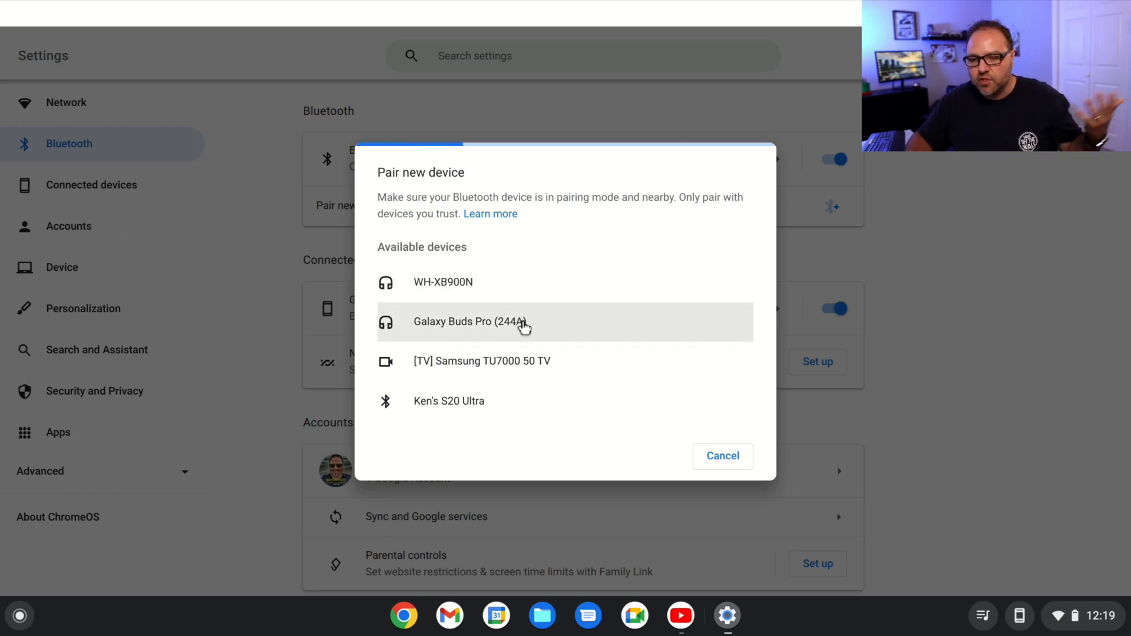
mouse_move(563, 282)
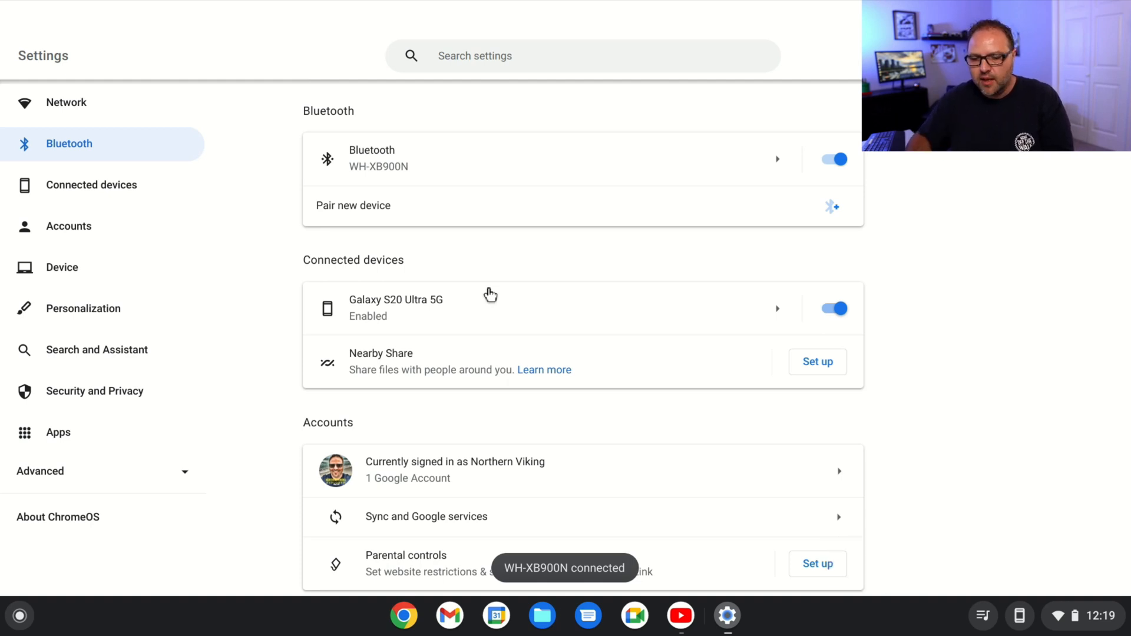
mouse_move(513, 263)
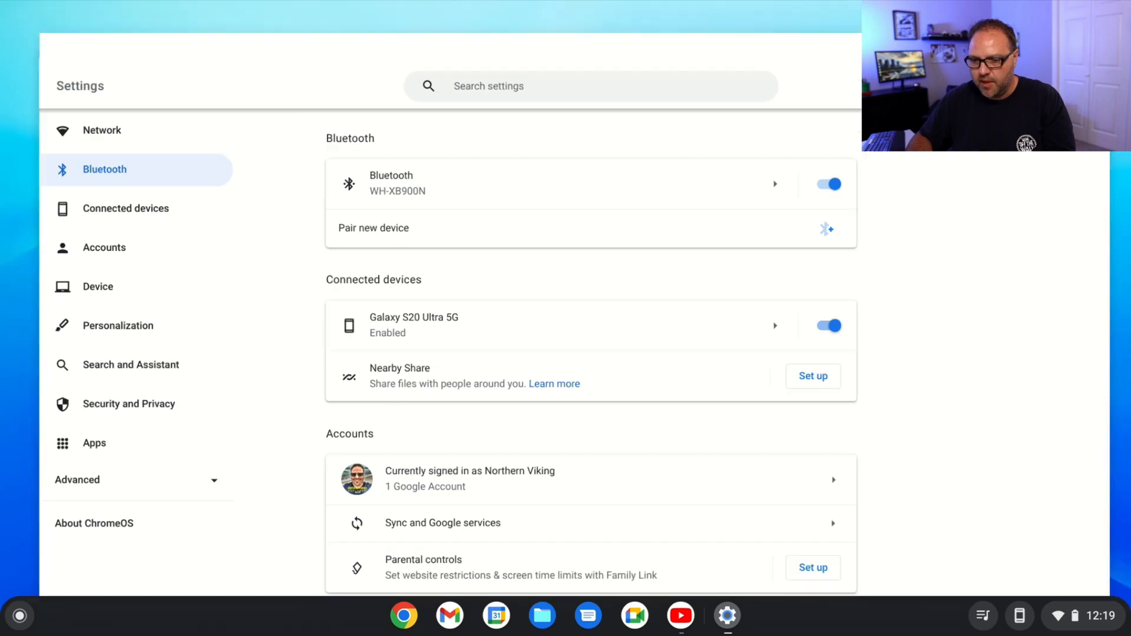
Switch to the YouTube app on the Northern Viking Everyday channel page.
click(679, 615)
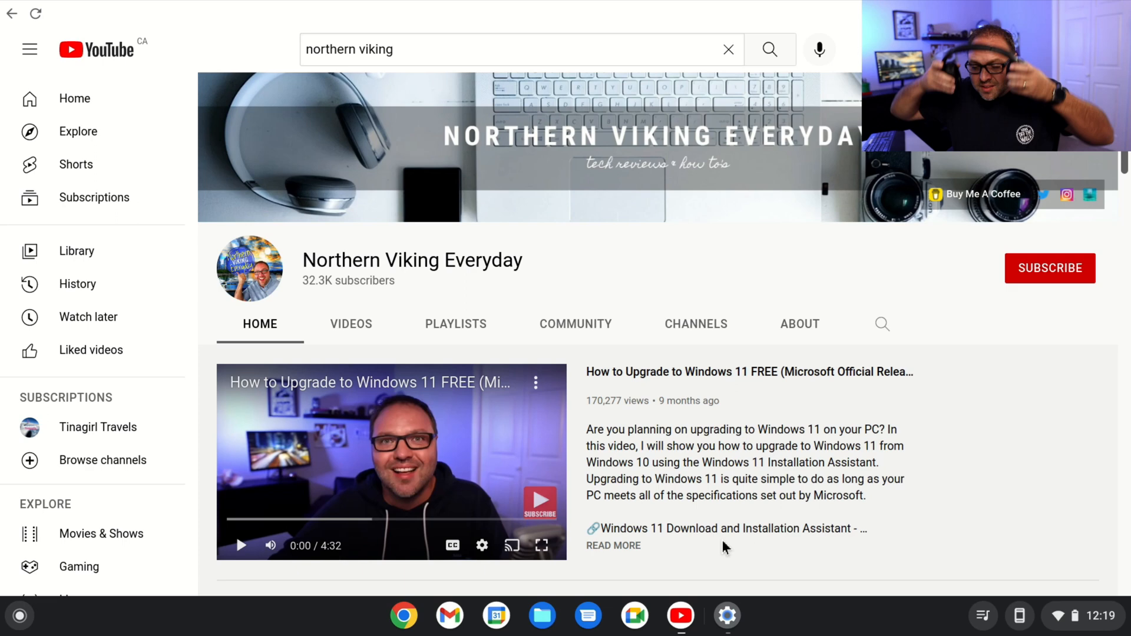
mouse_move(204, 632)
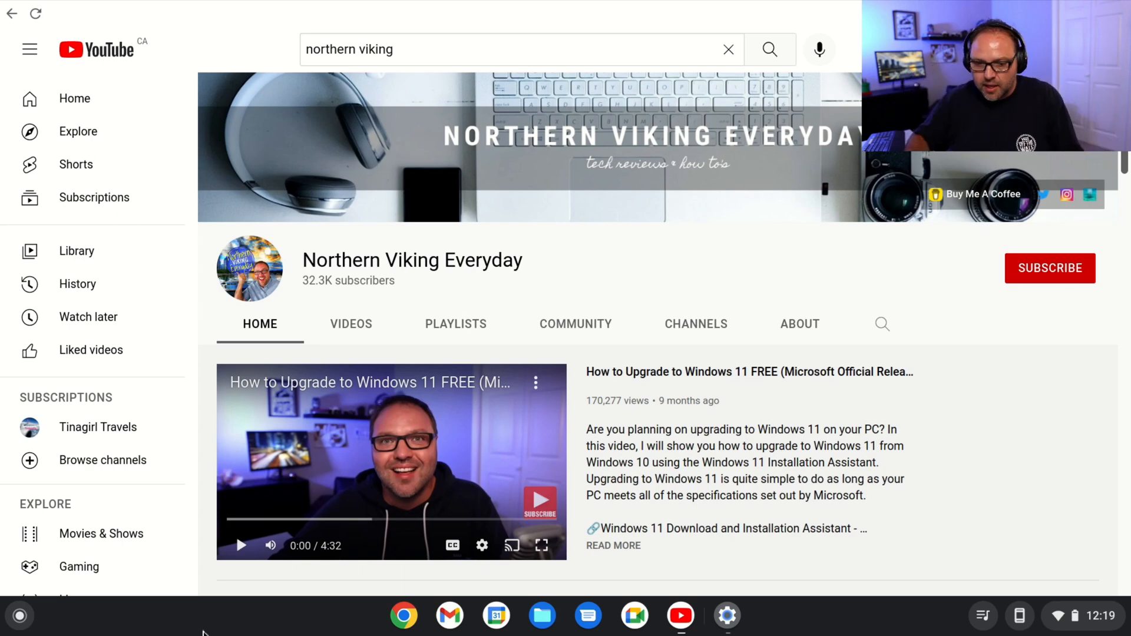